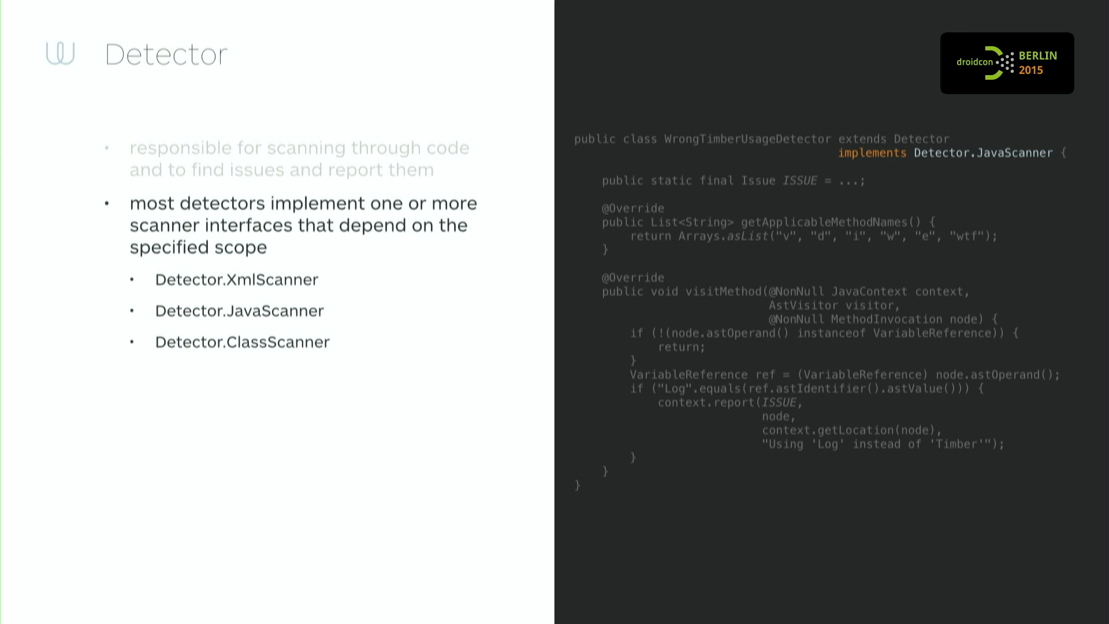
Step: Advance past the Detector scanner interfaces to the Issue slide's id, summary, explanation and category
key(Right)
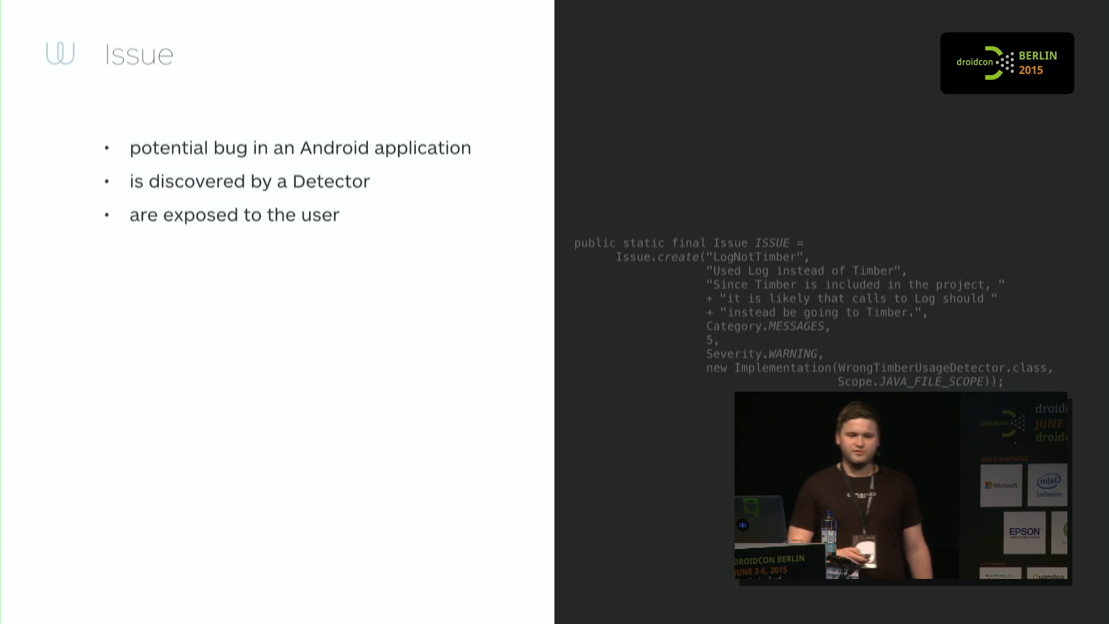
key(Right)
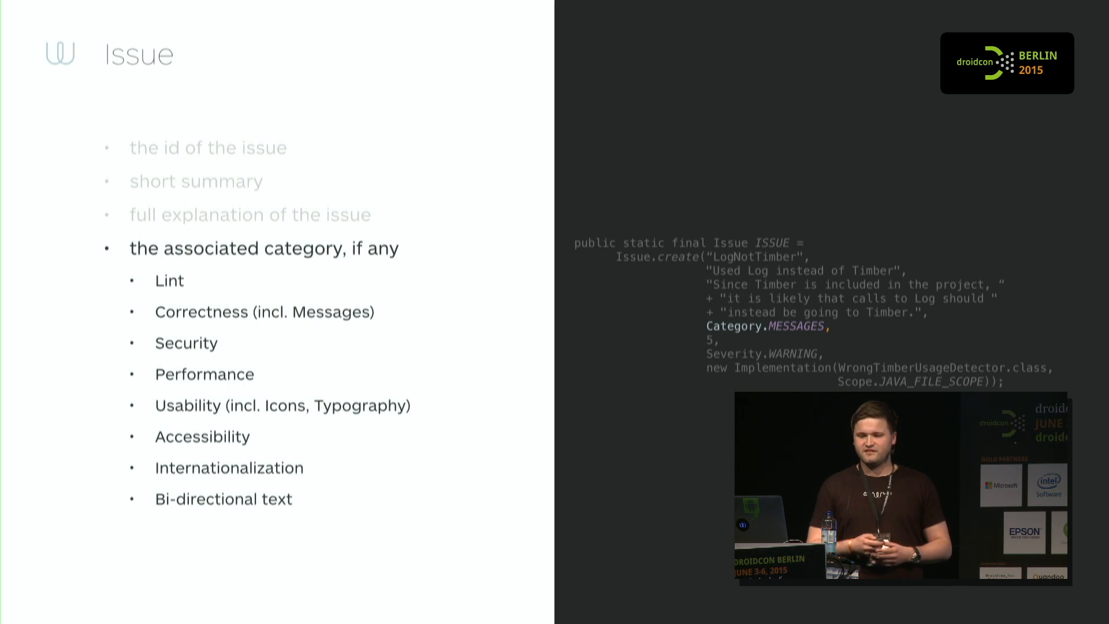
Step: Advance past the category list to the Project structure slide on lintlib depending on lintrules
key(Right)
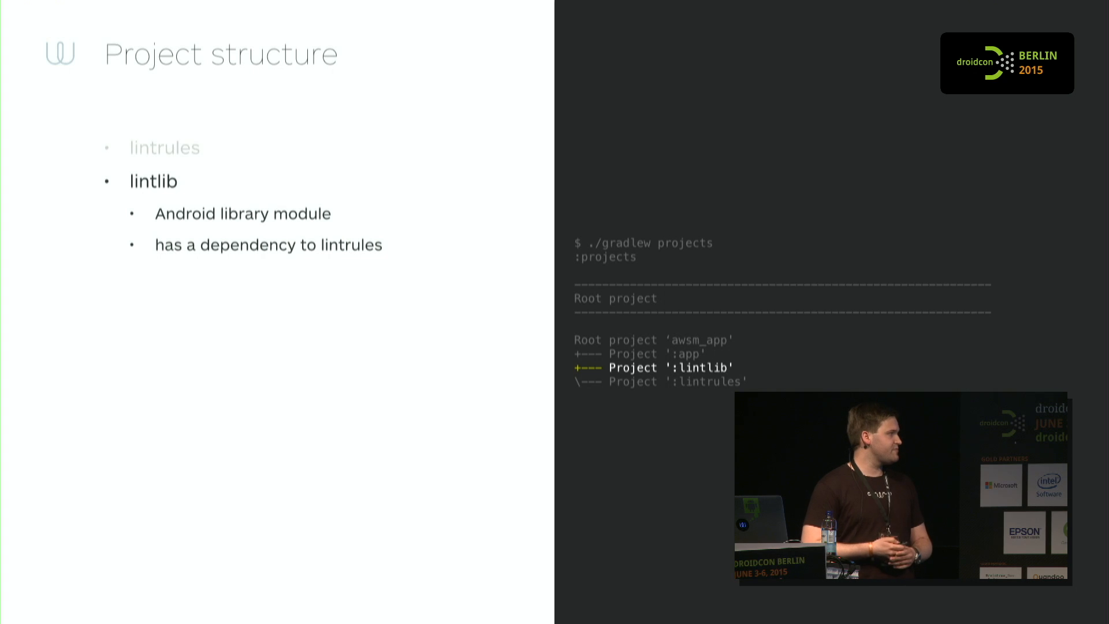
key(Right)
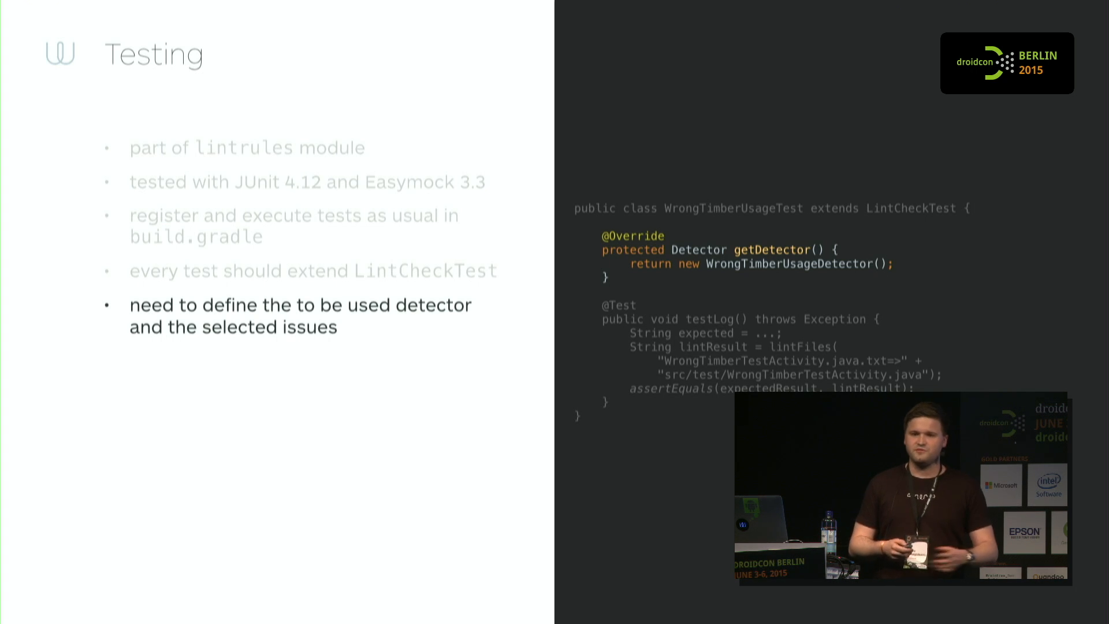
Step: Reveal the Testing bullet on lintFiles and lintProject helpers with the testLog example
key(right)
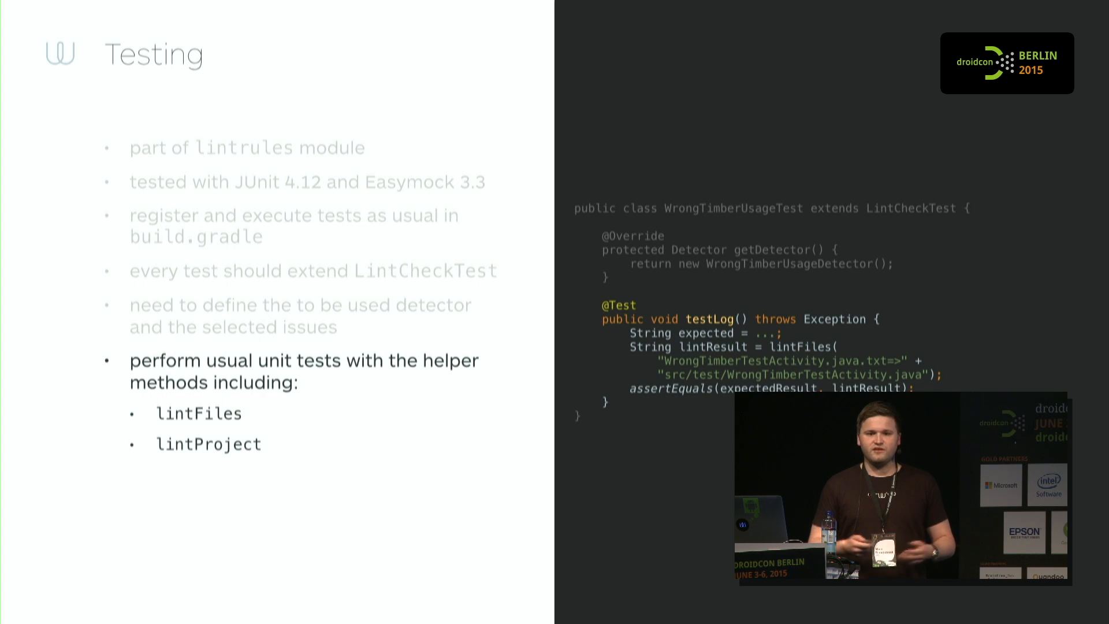
Step: Advance to the slide on .txt test files in data/src showing WrongTimberTestActivity
key(Right)
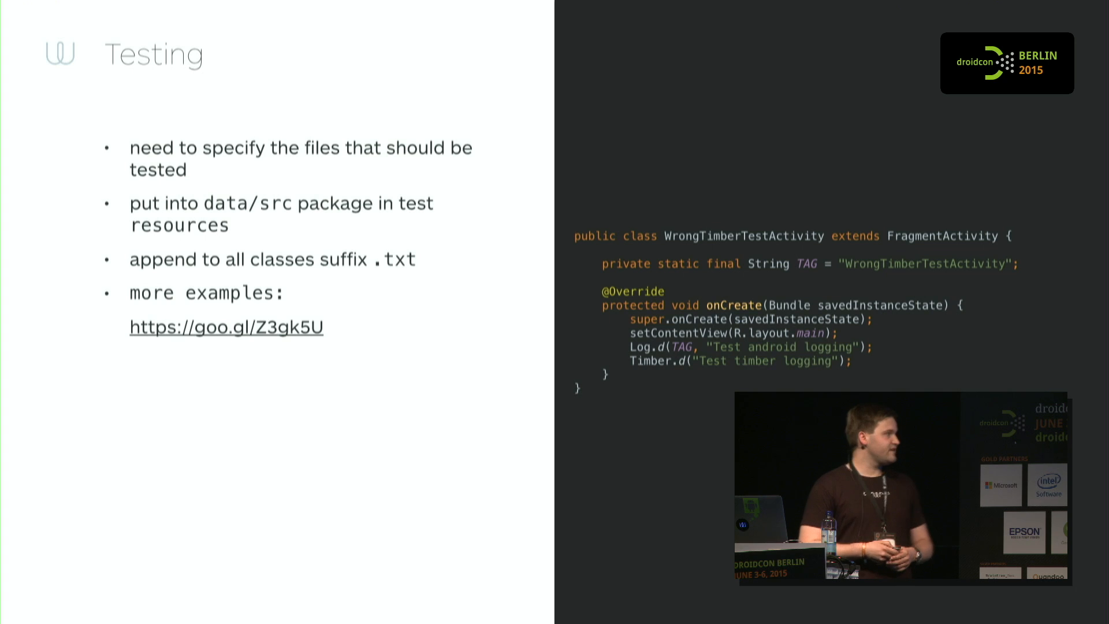